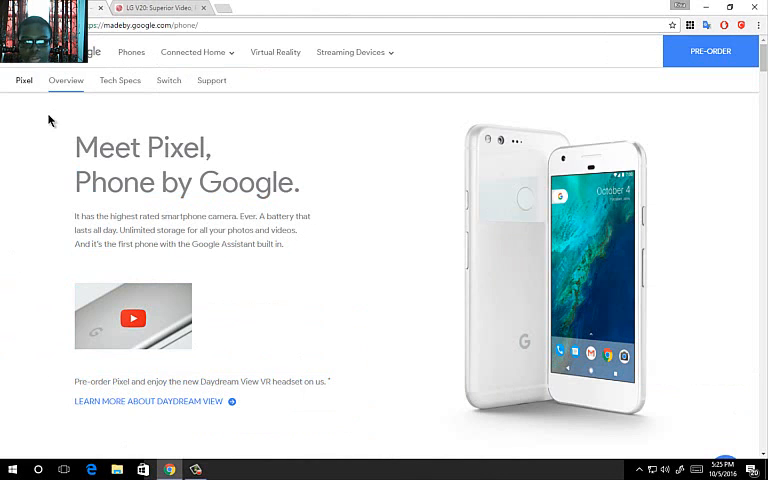
- Select the 'Meet Pixel, Phone by Google' headline on the Pixel product page
click(160, 8)
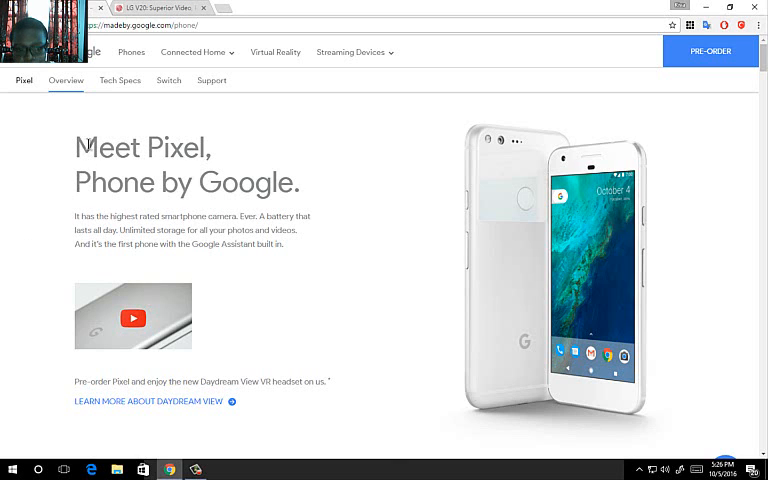
drag(74, 147, 300, 184)
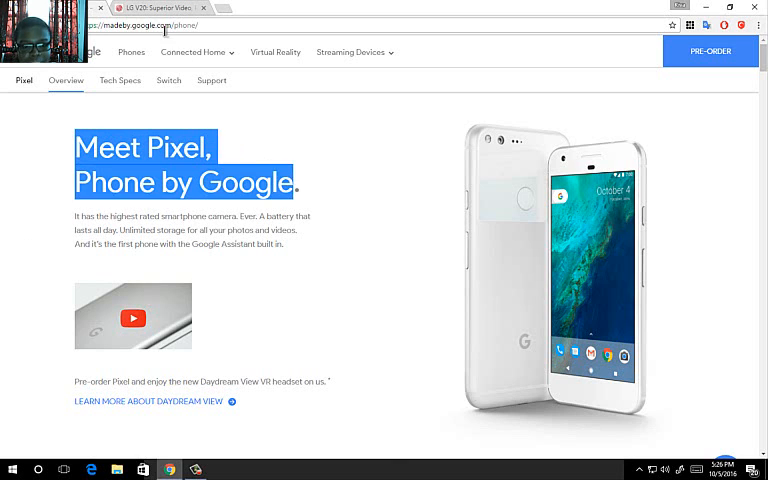
click(160, 8)
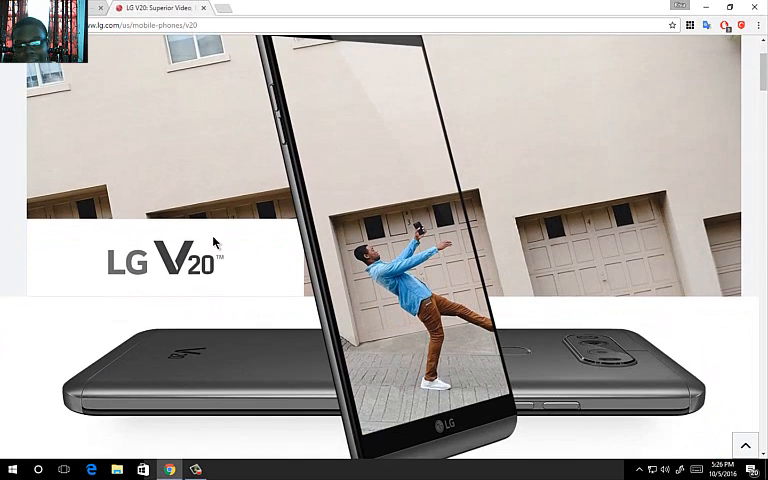
scroll(down, 3)
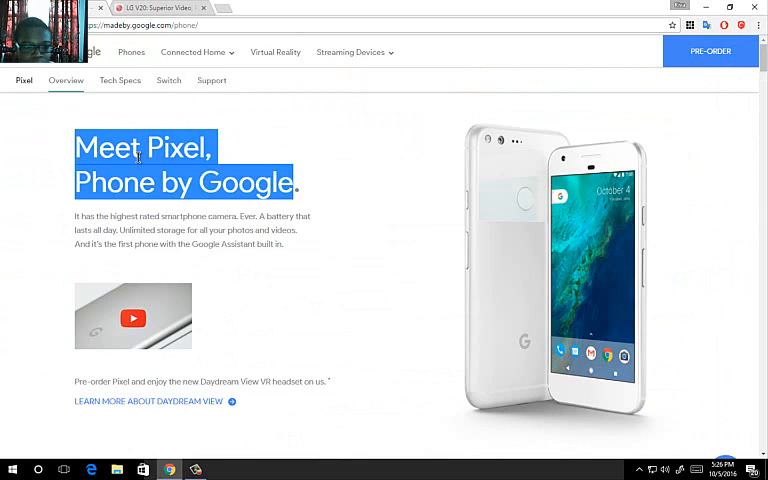
click(307, 207)
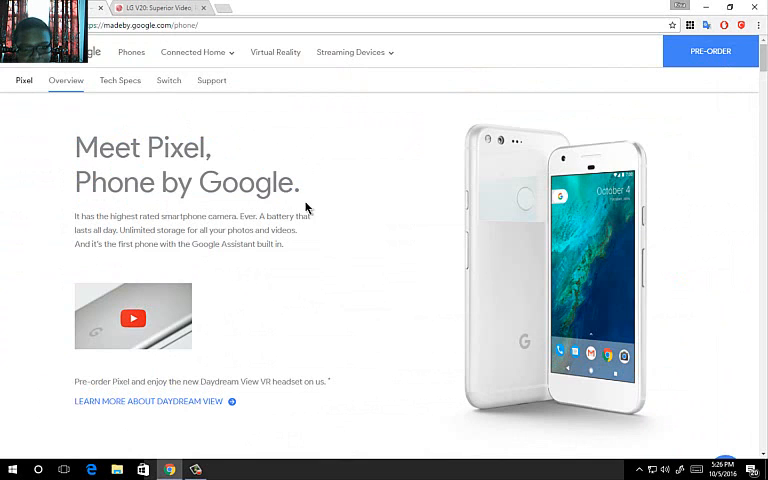
drag(113, 147, 299, 185)
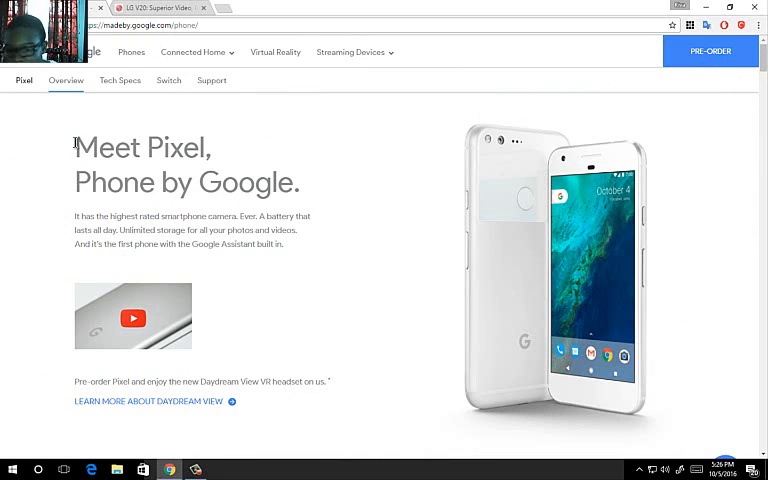
click(160, 8)
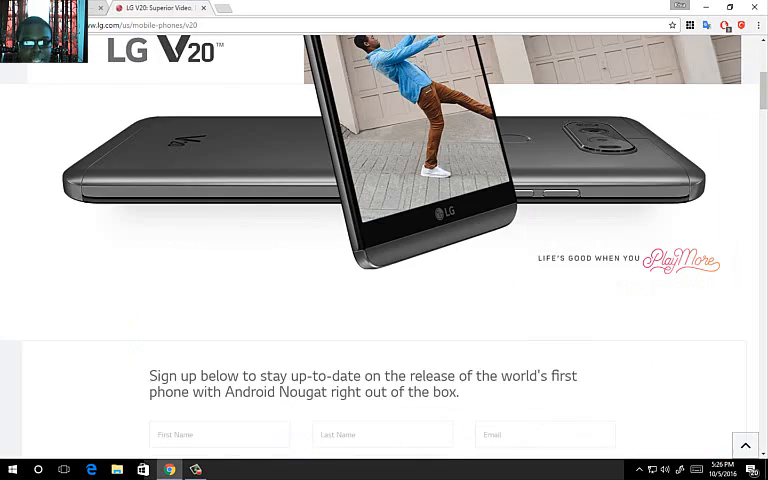
scroll(up, 3)
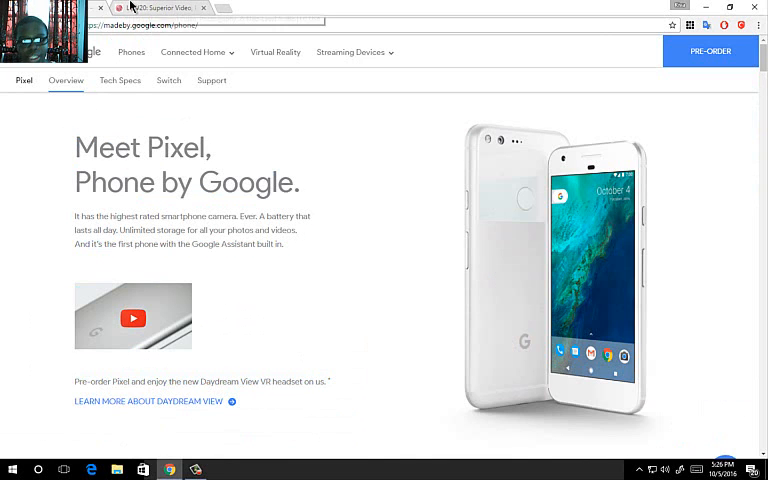
mouse_move(150, 8)
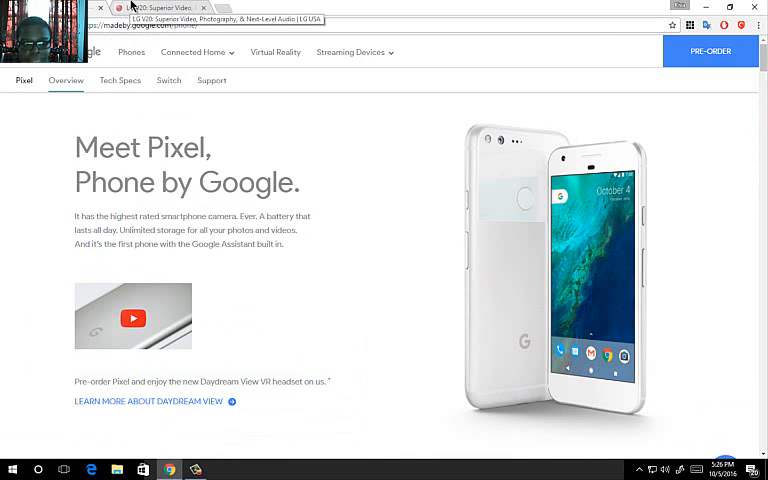
- Switch to the LG V20 tab and scroll past the sign-up form to Steady Record 2.0
click(165, 7)
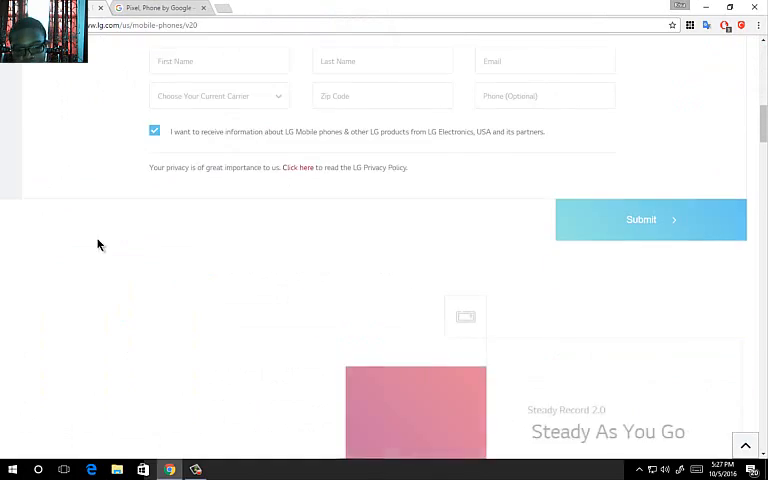
scroll(up, 3)
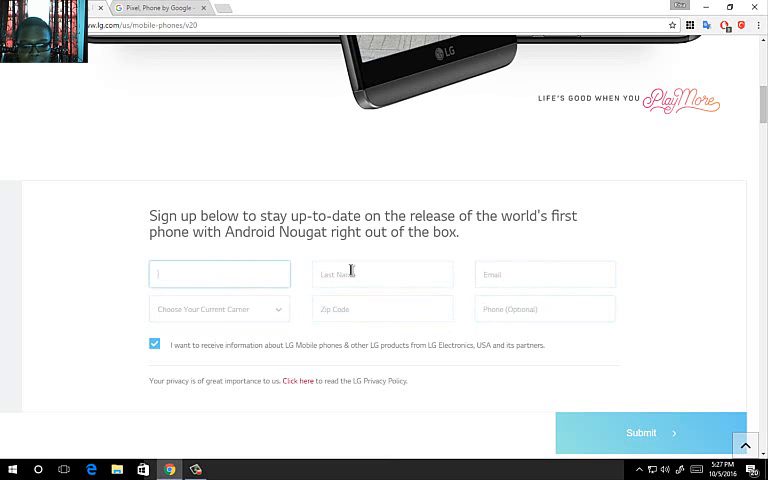
scroll(down, 3)
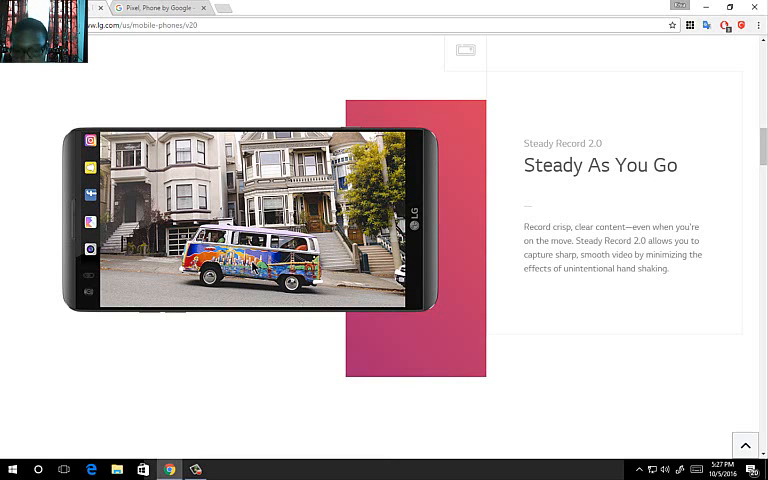
mouse_move(573, 256)
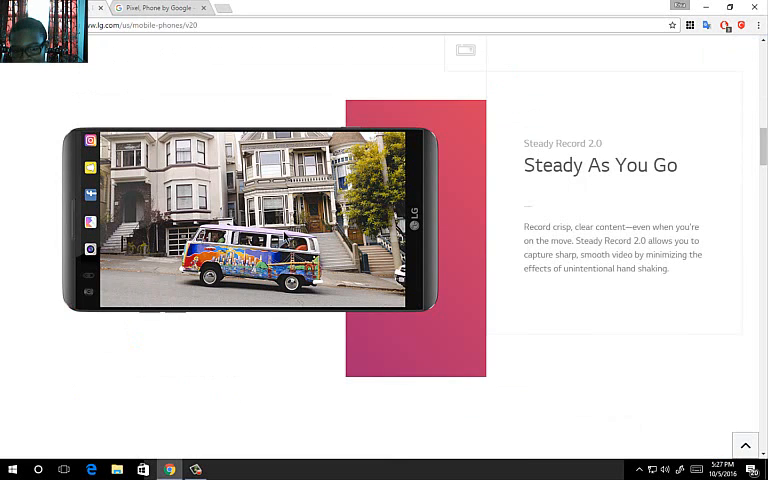
- Scroll the LG V20 page past the Hi-Fi Quad DAC audio section to Wide Angle Lens
scroll(down, 3)
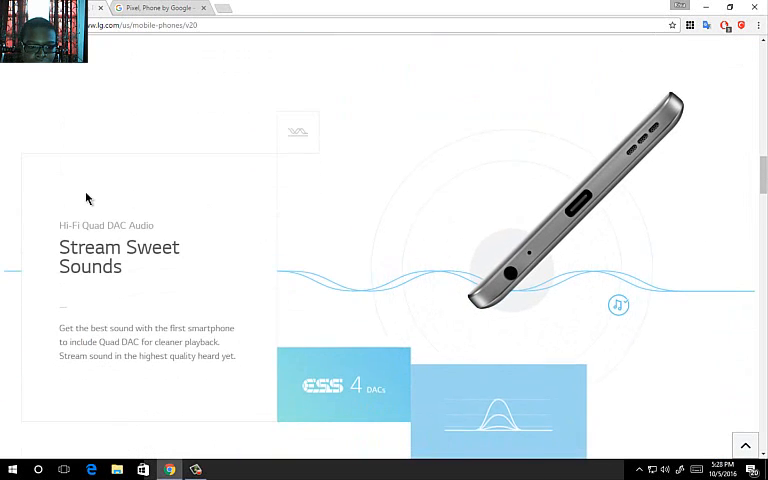
scroll(down, 3)
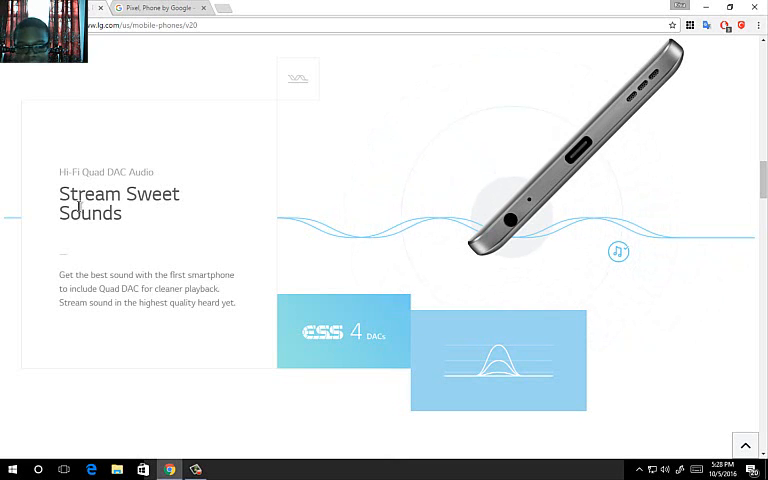
scroll(down, 3)
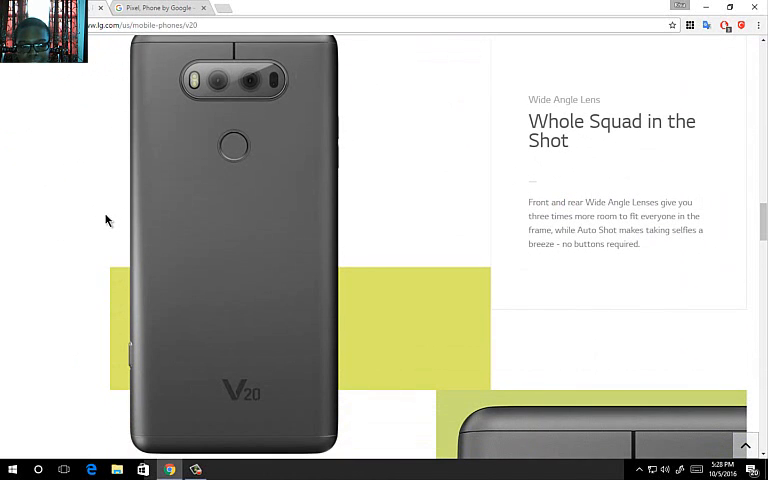
mouse_move(180, 235)
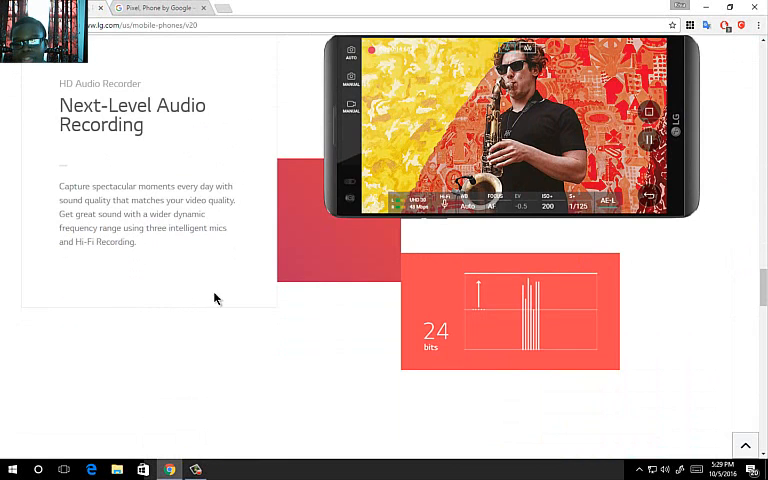
mouse_move(328, 298)
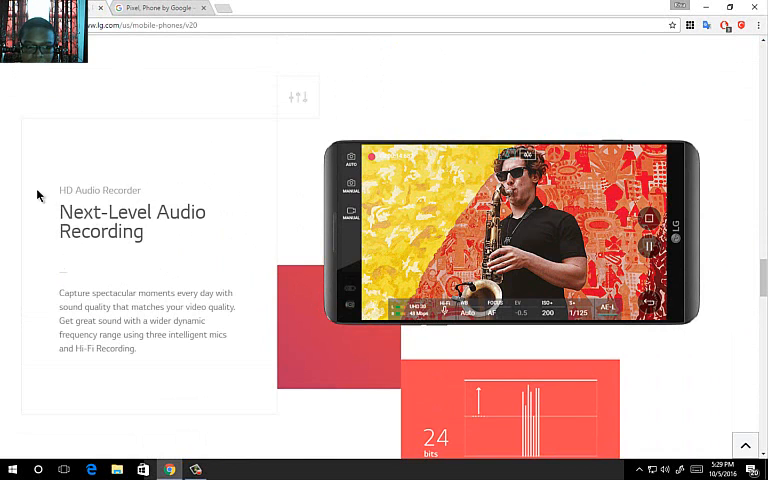
- Scroll the LG V20 page through HD Audio Recorder and Android 7.0 Nougat to the footer
scroll(down, 3)
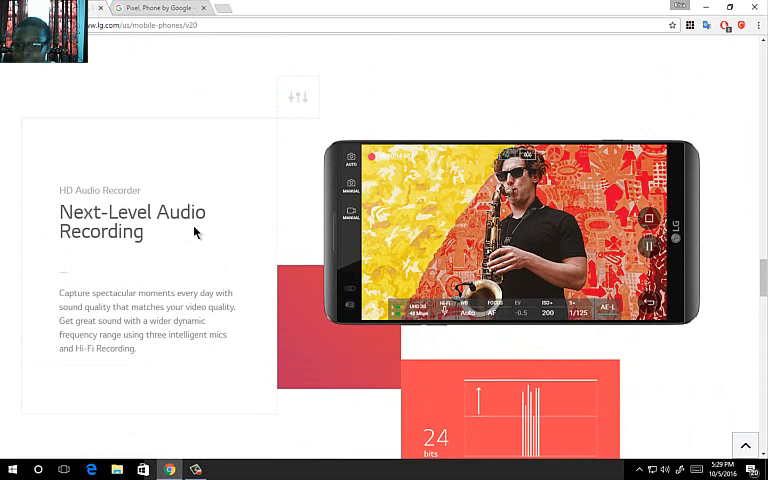
scroll(down, 3)
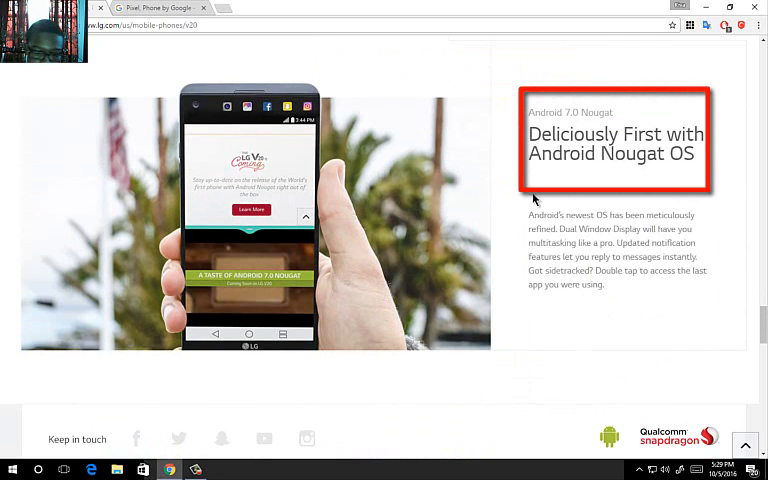
scroll(down, 3)
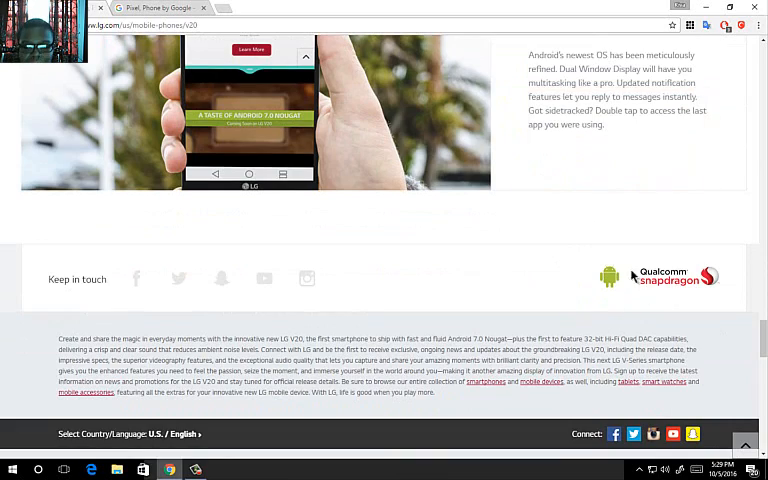
scroll(down, 3)
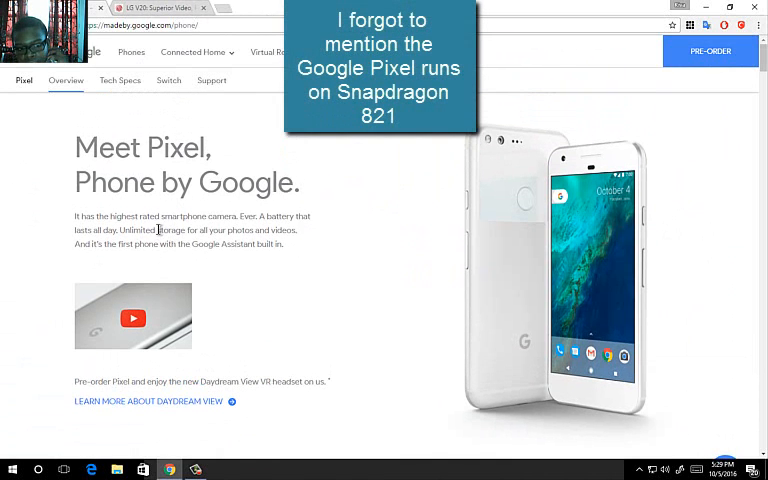
- Scroll the Pixel page past Google Assistant to 'The highest rated smartphone camera. Ever.'
scroll(down, 3)
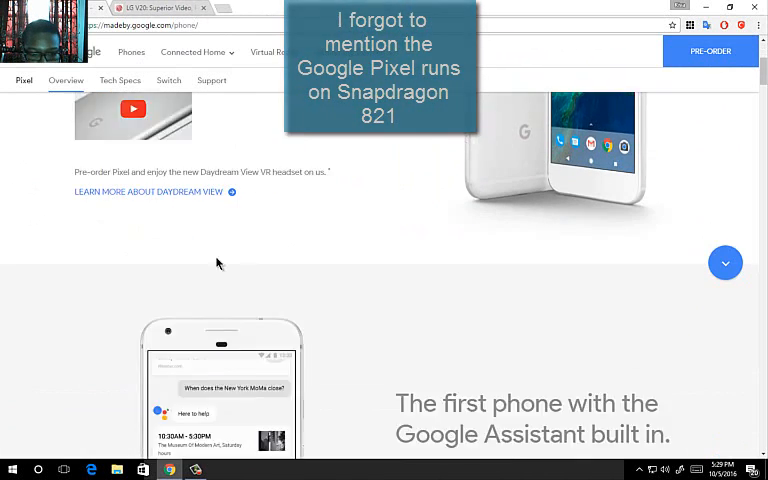
scroll(down, 3)
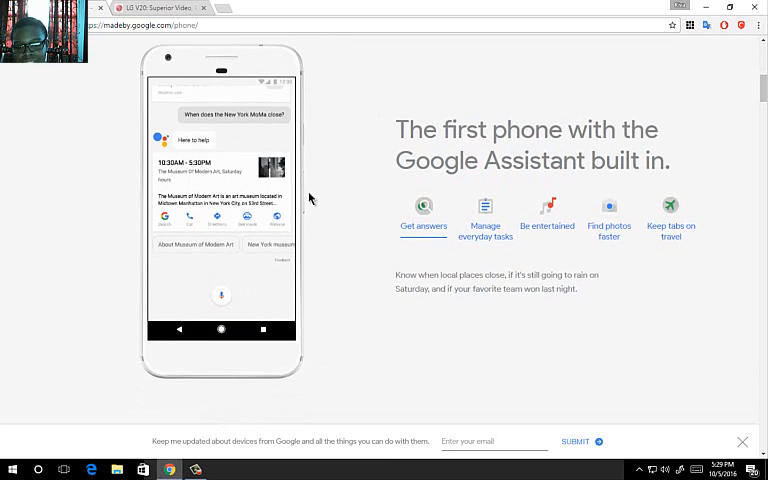
scroll(down, 3)
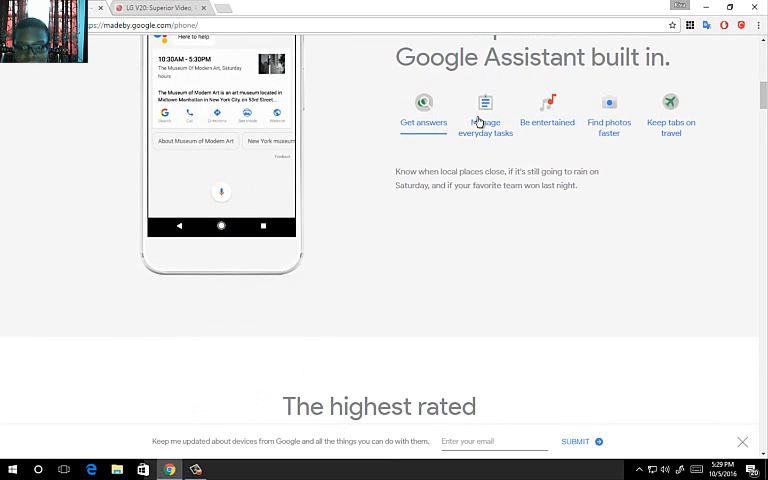
scroll(down, 3)
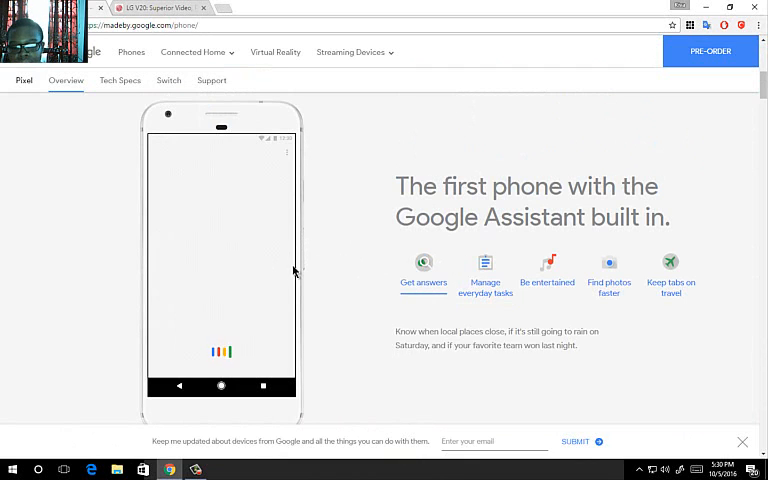
scroll(down, 3)
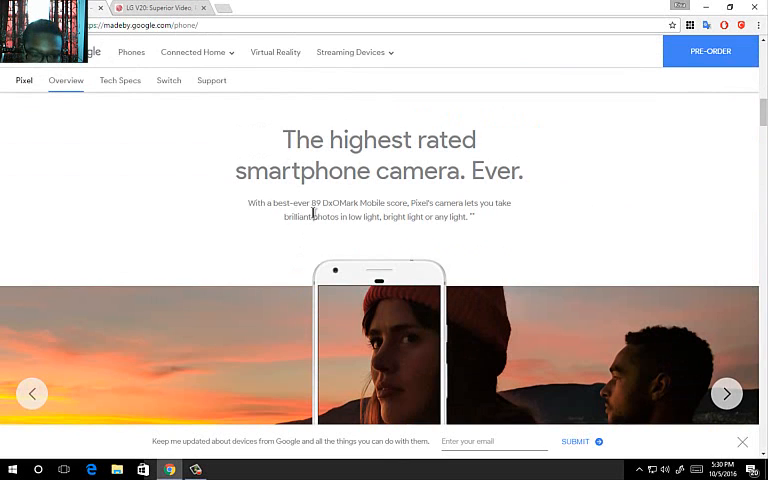
- Scroll the Pixel page past camera specs, unlimited storage and Duo to 'An experience made by Google.'
scroll(down, 3)
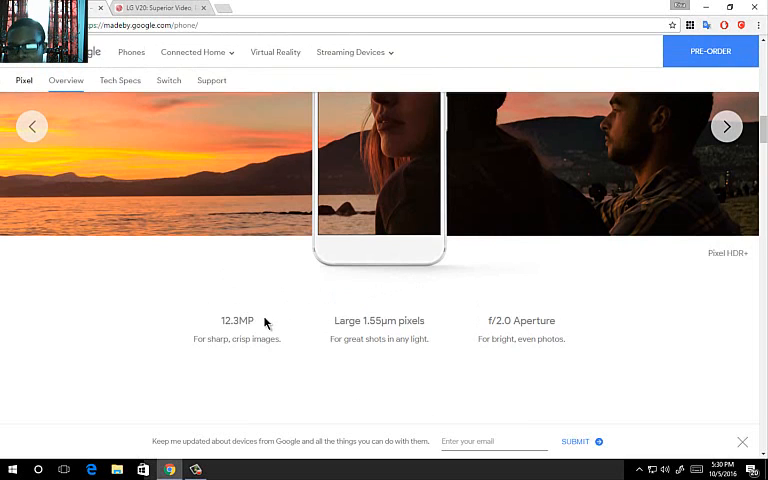
mouse_move(277, 316)
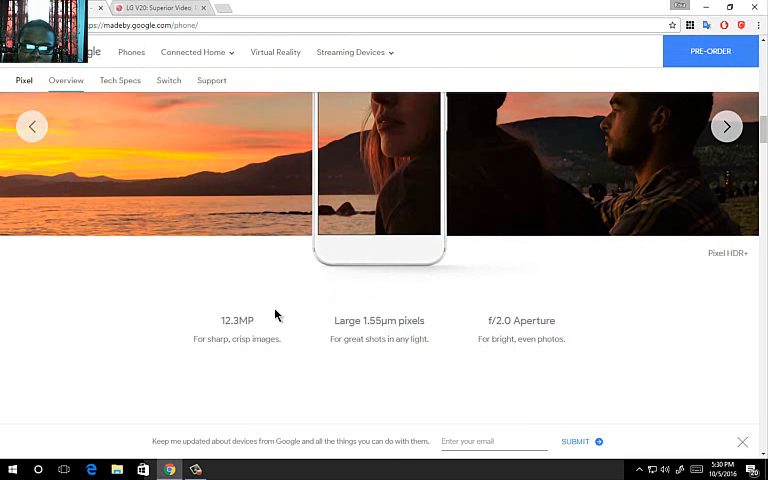
mouse_move(276, 318)
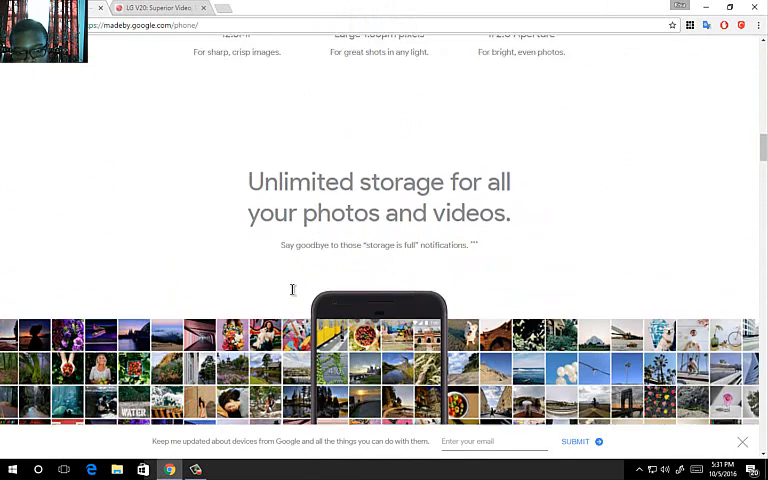
scroll(down, 3)
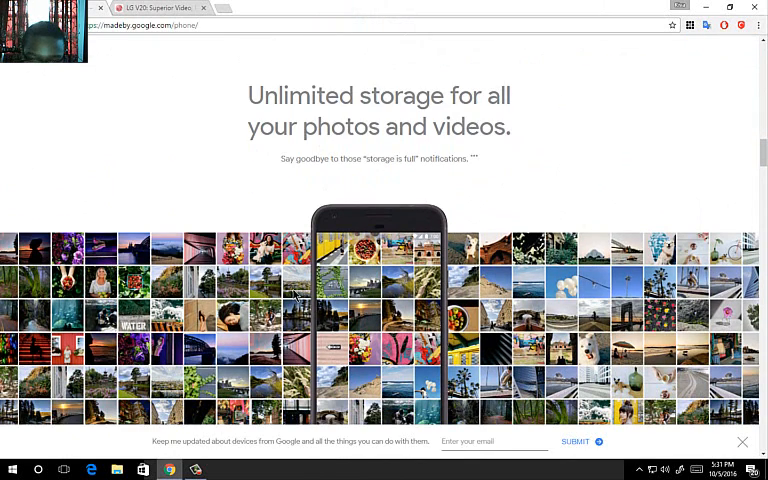
scroll(down, 3)
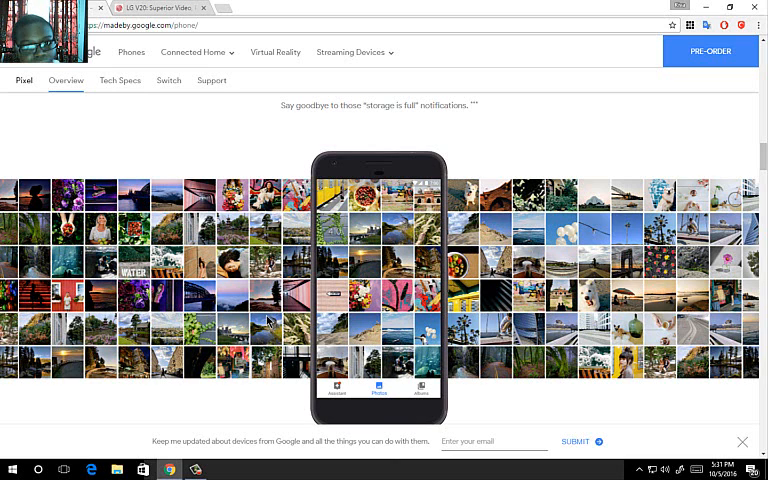
scroll(down, 3)
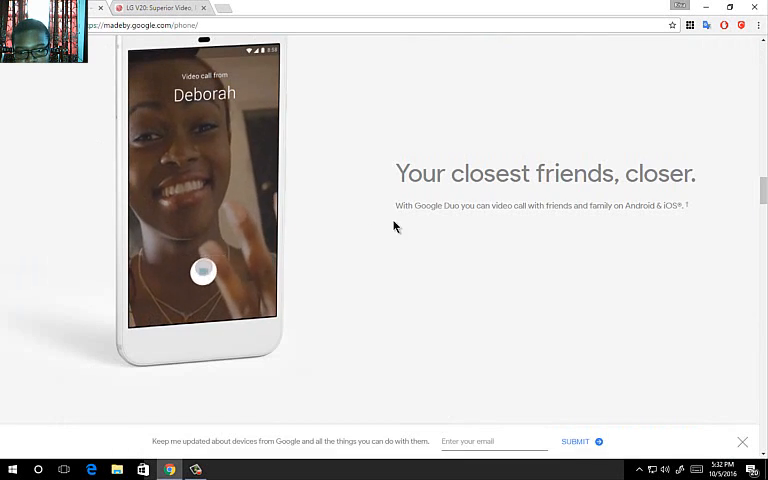
scroll(down, 3)
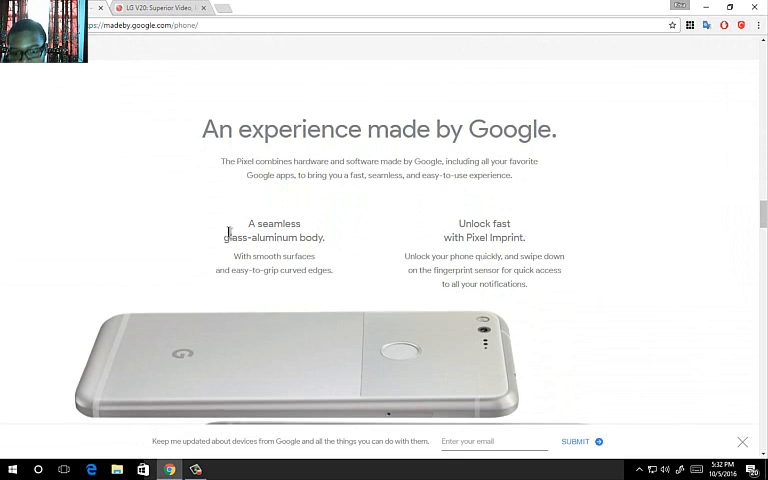
mouse_move(208, 162)
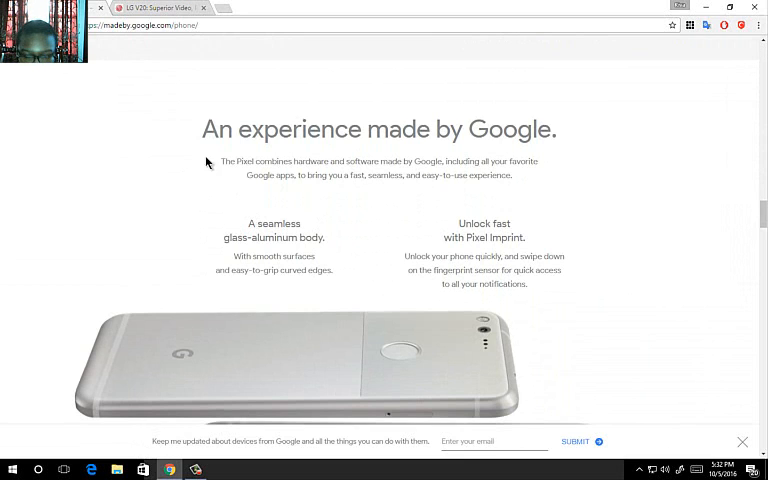
click(155, 8)
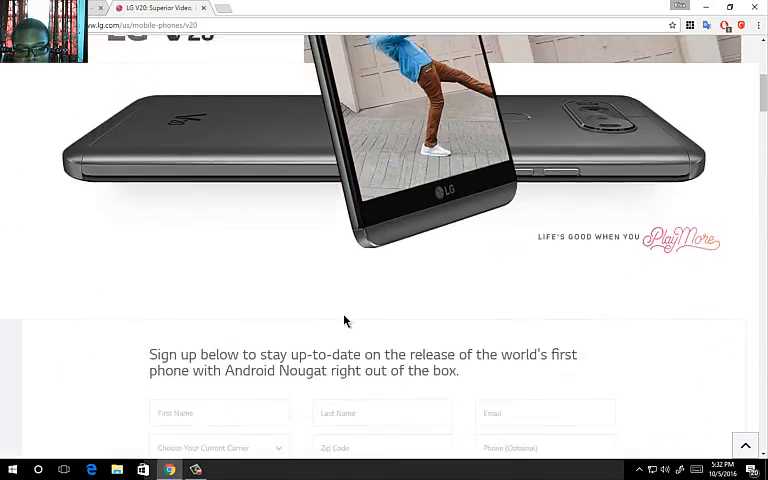
scroll(down, 3)
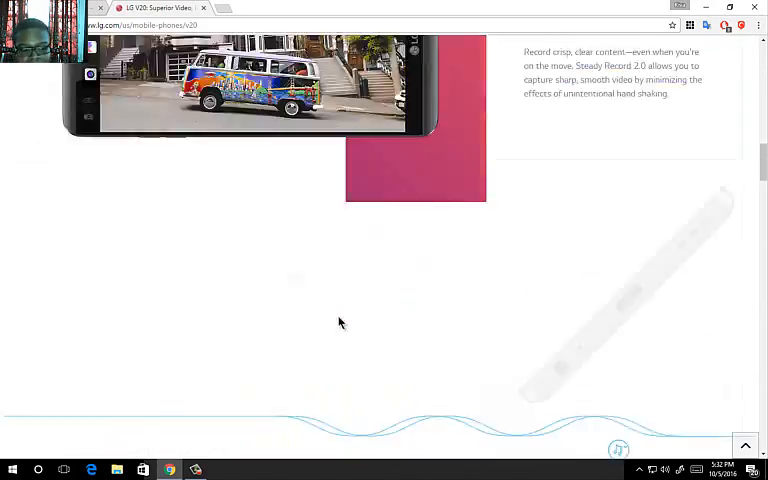
scroll(down, 3)
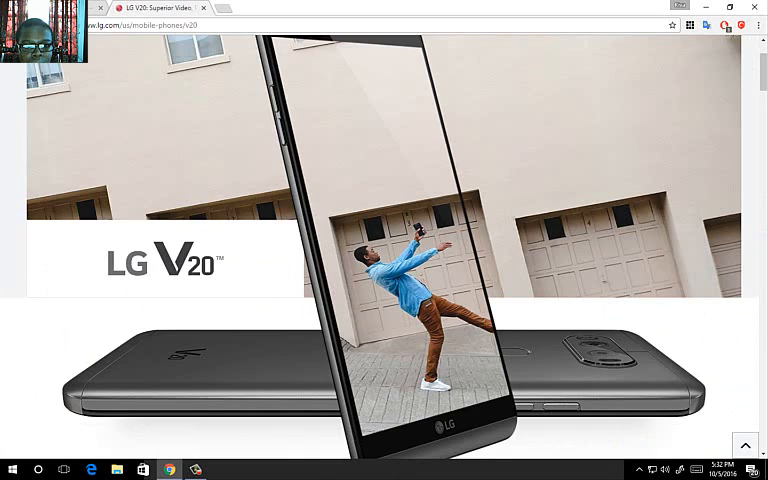
mouse_move(278, 200)
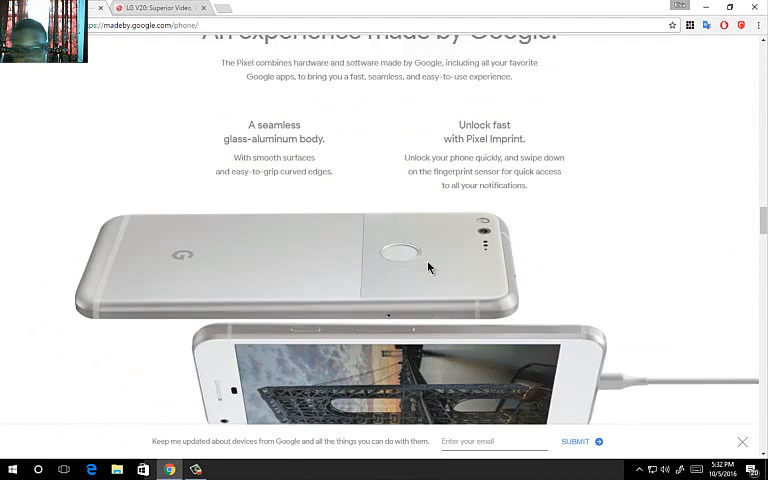
- Scroll the Pixel page to the AMOLED display and battery section, then view LG's Steady As You Go
scroll(down, 3)
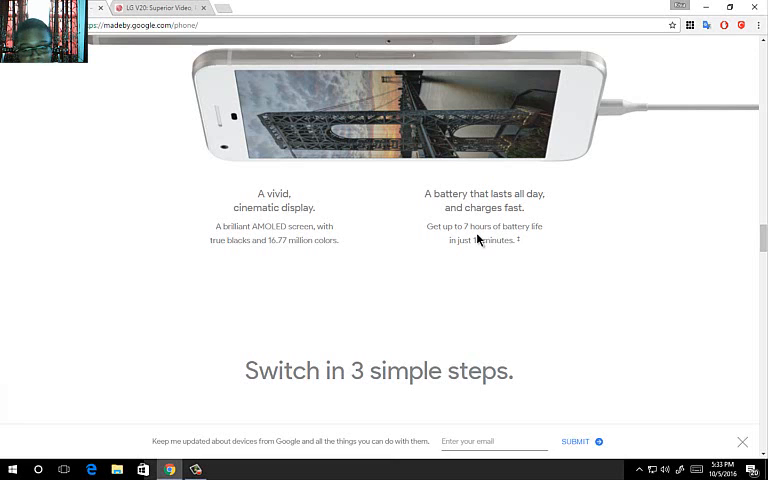
mouse_move(446, 262)
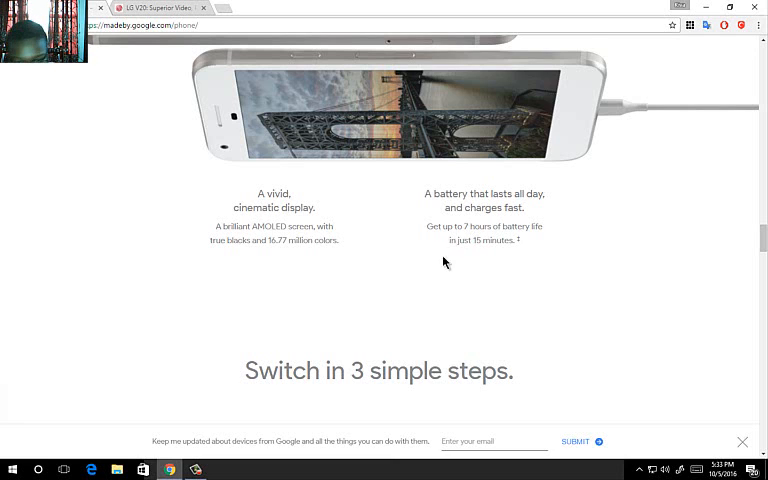
scroll(down, 3)
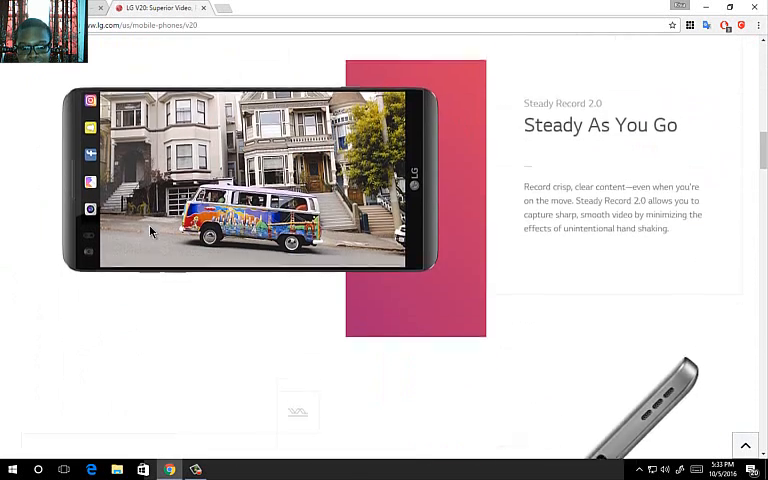
- Scroll the Pixel page through phone switching to 'Make it yours.', then return to the LG V20 top
scroll(down, 3)
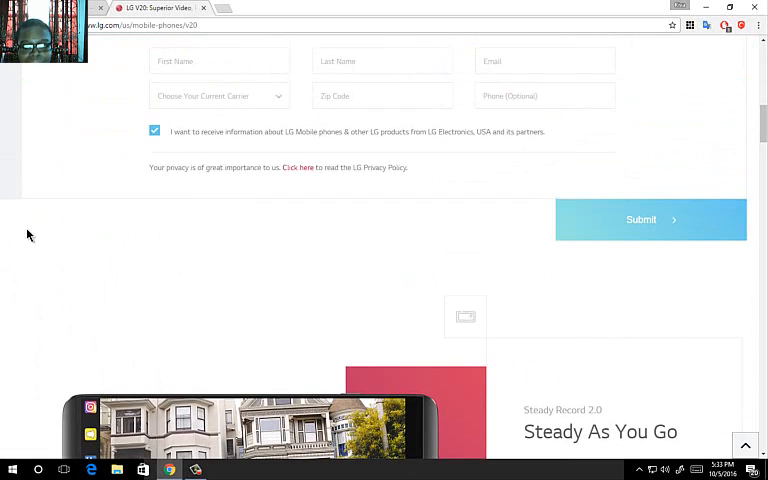
scroll(up, 3)
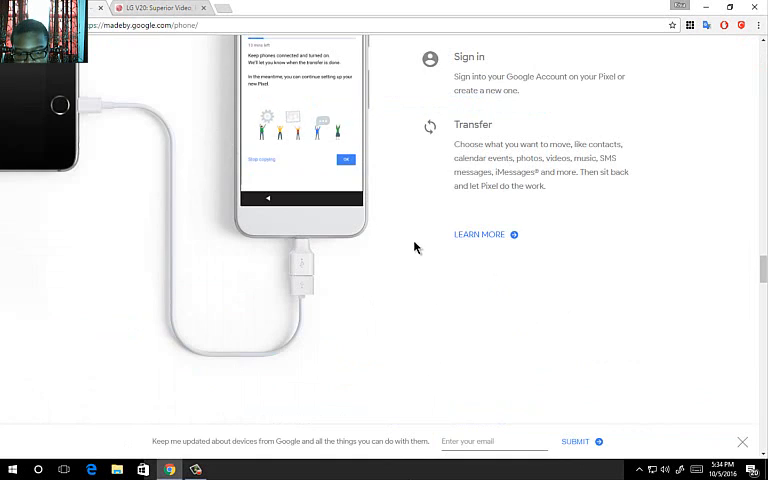
scroll(down, 3)
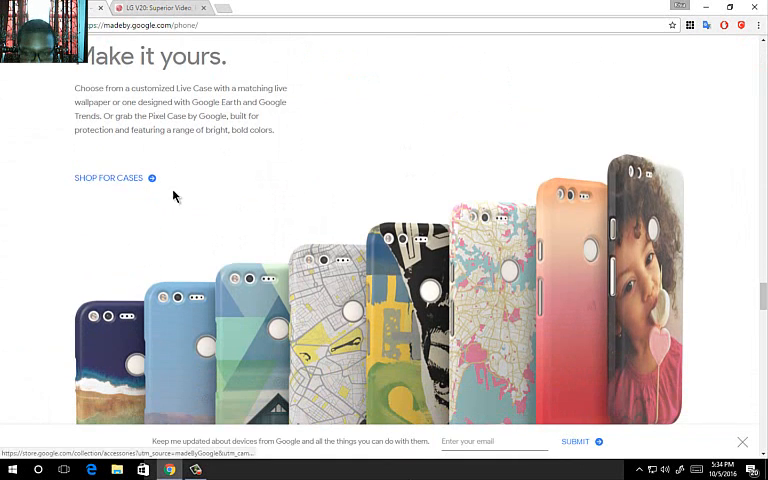
click(155, 8)
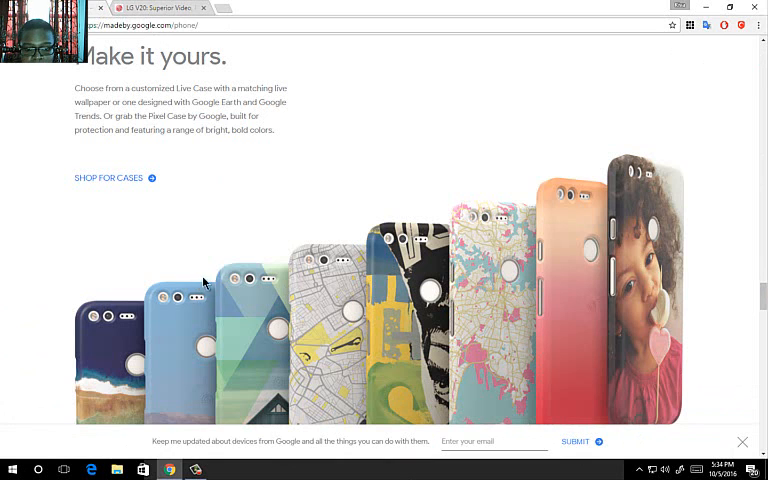
click(155, 8)
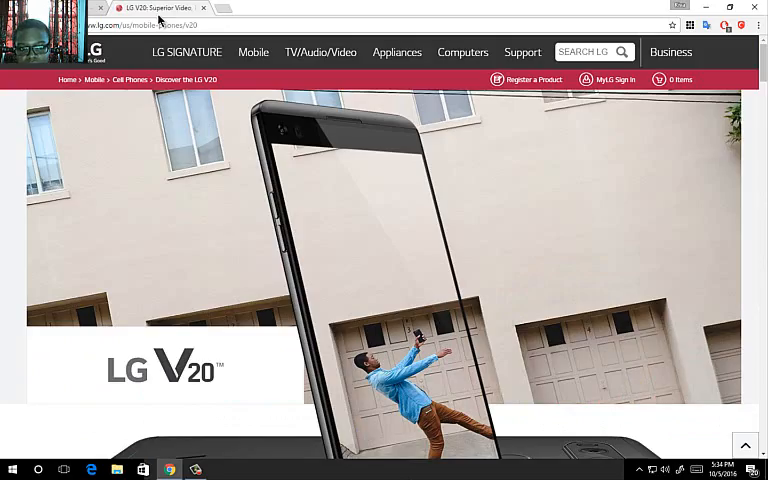
mouse_move(397, 55)
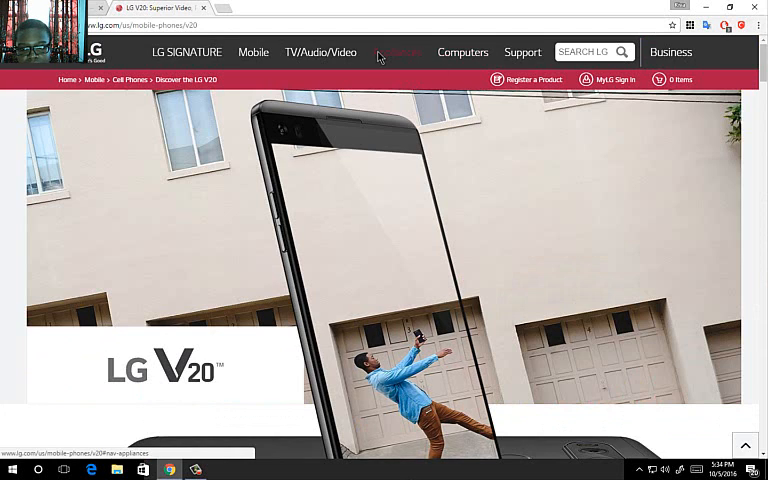
- Open LG's Cases & Covers listing from its menu, then view the Pixel's 'Built for VR.' section
click(397, 52)
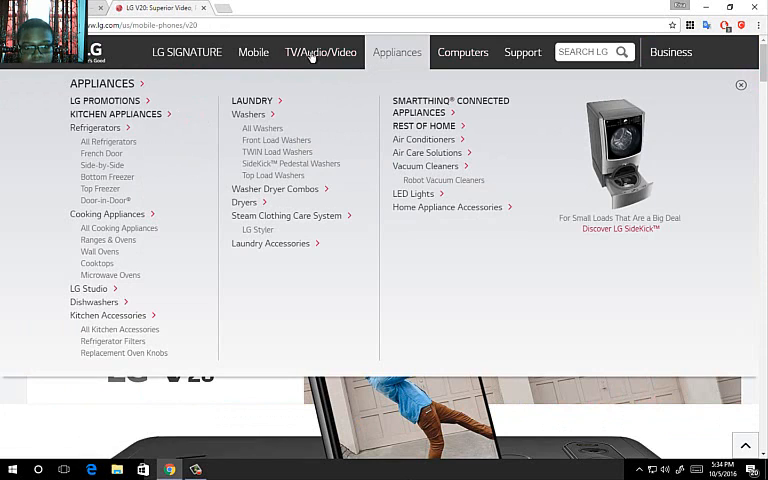
click(253, 52)
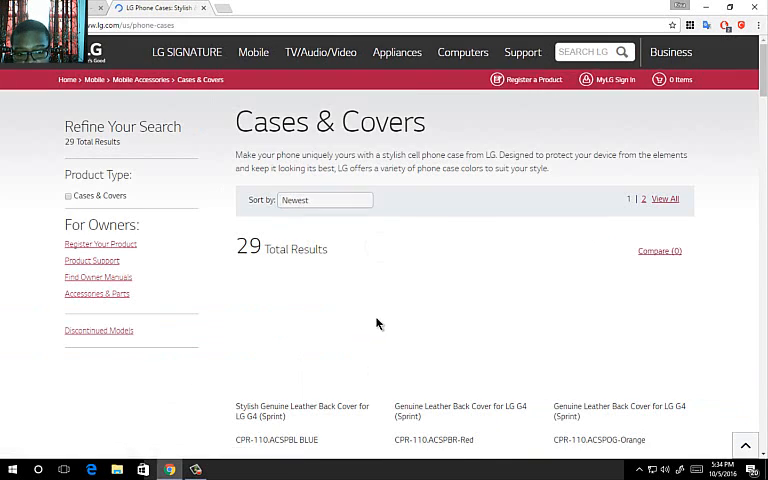
scroll(down, 3)
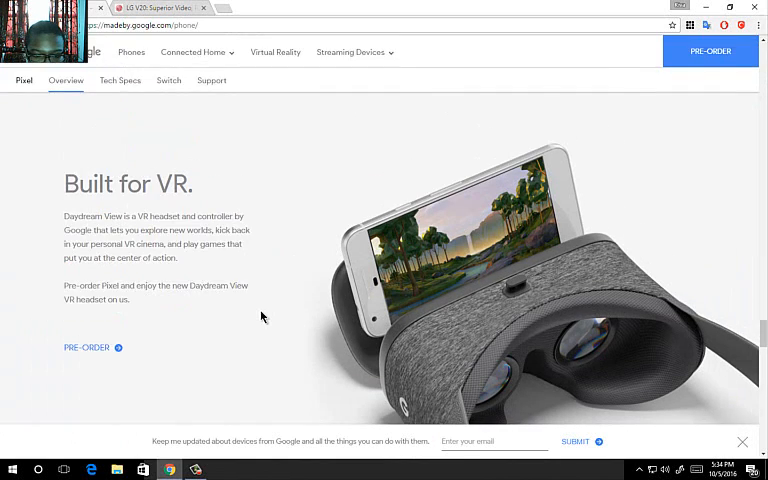
- Scroll the Pixel page to 'Two sizes. Three colors.' and return to the LG V20 page
scroll(down, 3)
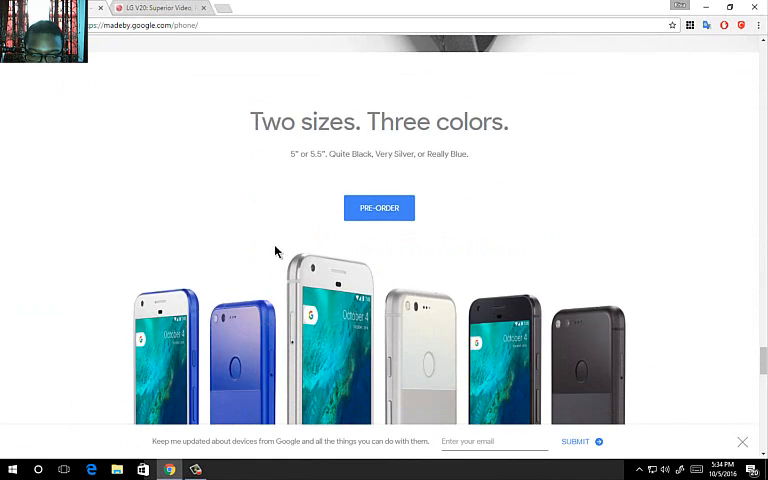
drag(251, 122, 317, 122)
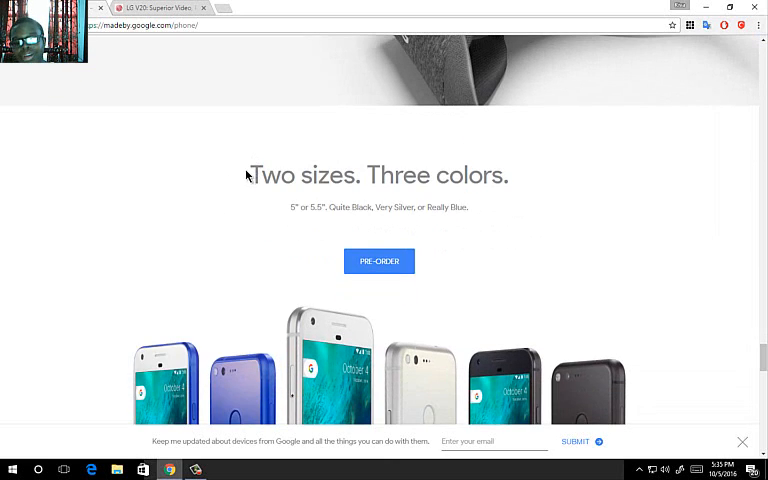
mouse_move(325, 291)
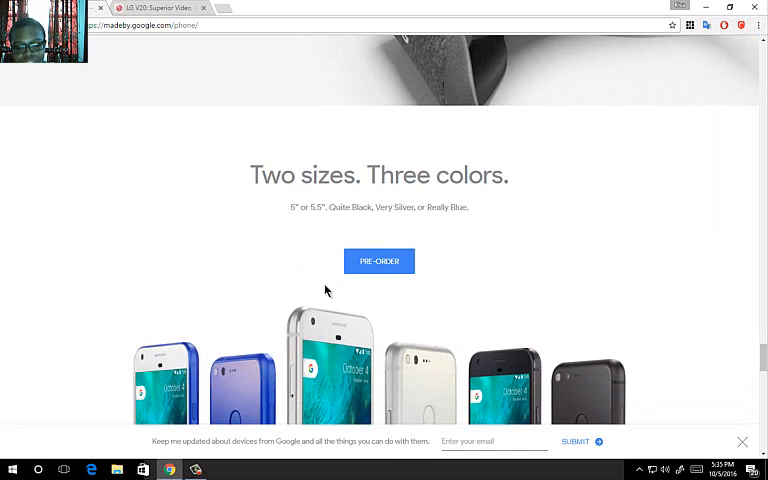
scroll(down, 3)
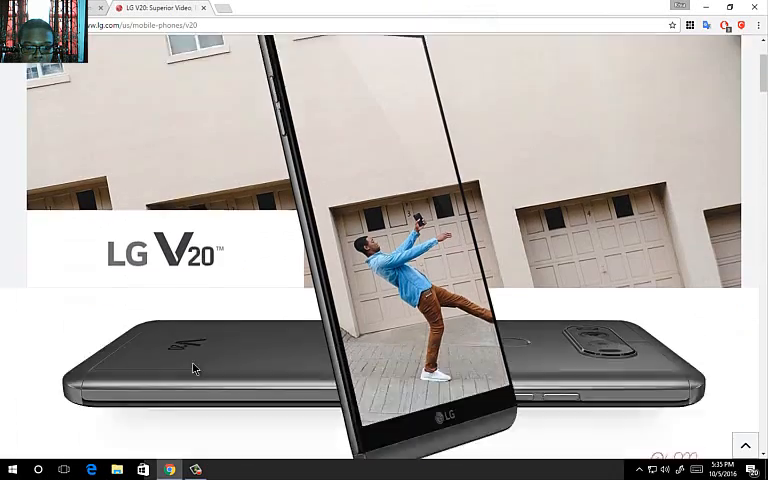
- Scroll through the Pixel Tech Specs, then the overview's custom cases and photo storage sections
scroll(down, 3)
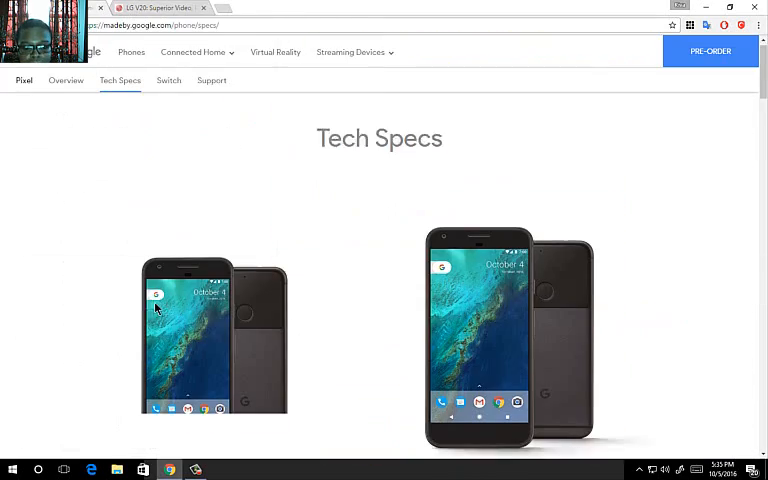
scroll(down, 3)
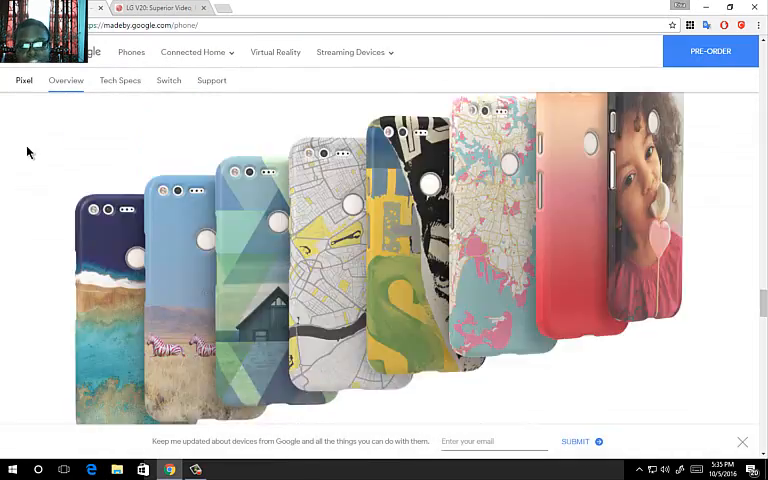
scroll(down, 3)
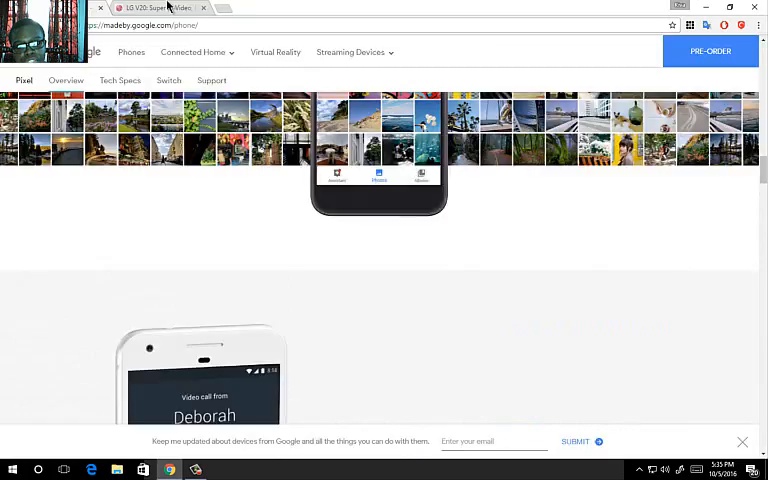
- Check the LG V20 tab, then scroll the Pixel overview back to 'Meet Pixel, Phone by Google.'
click(160, 8)
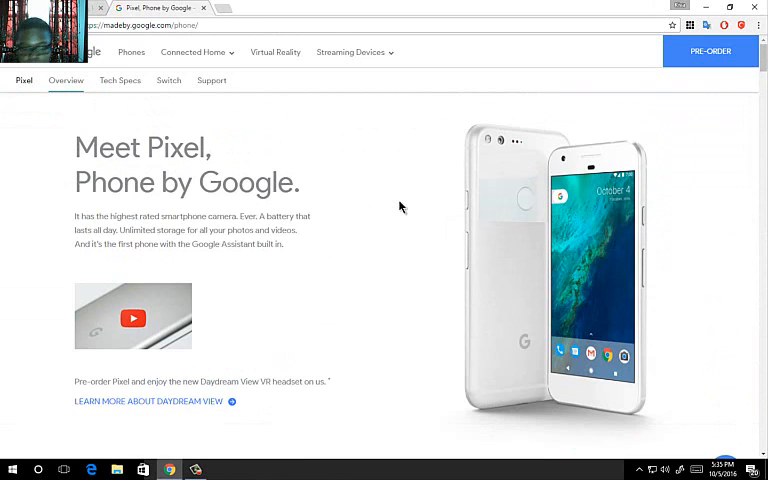
mouse_move(314, 282)
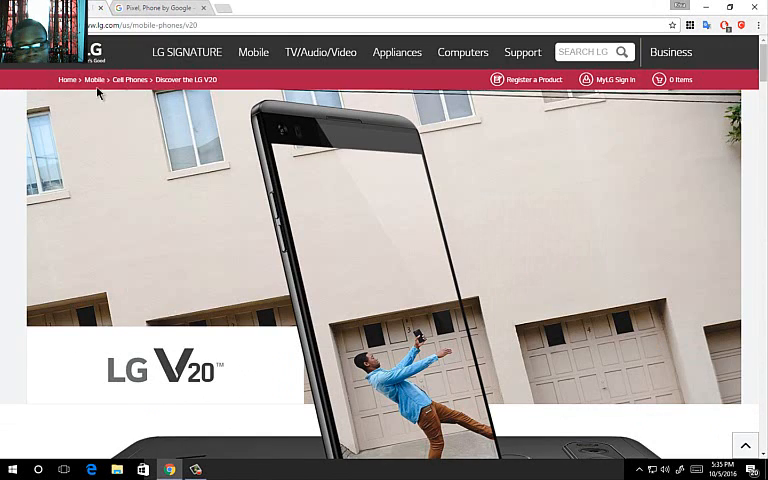
scroll(down, 3)
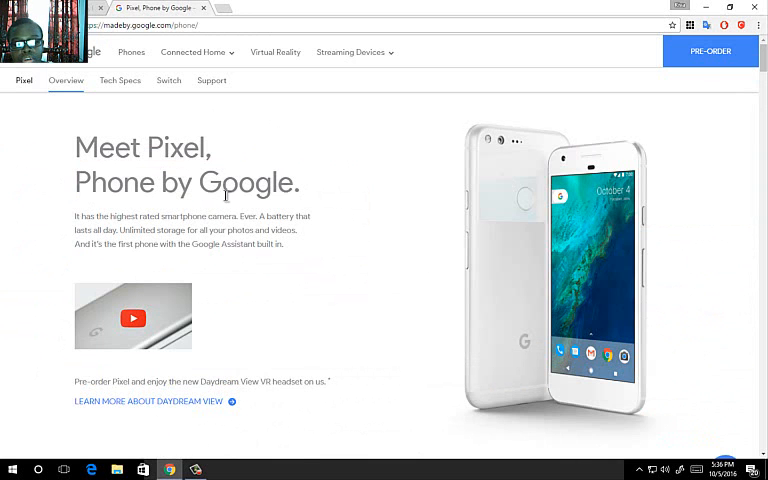
scroll(down, 3)
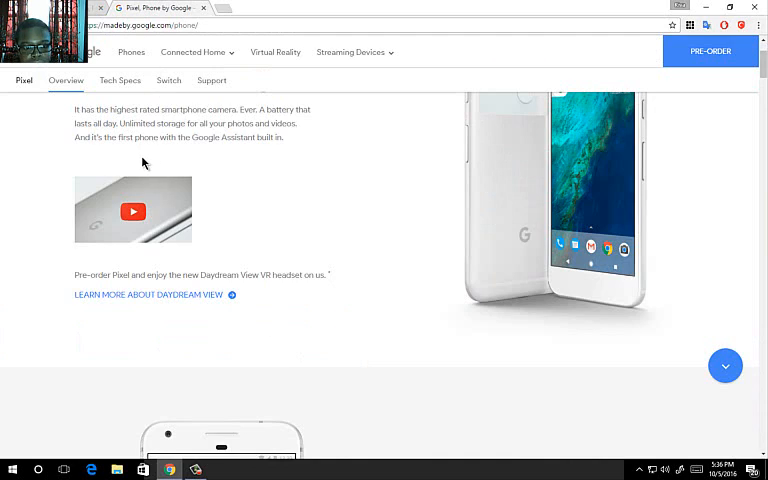
scroll(up, 3)
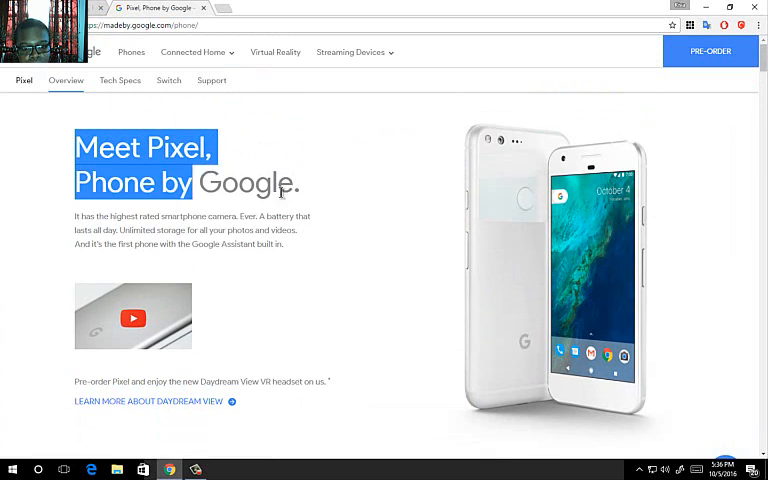